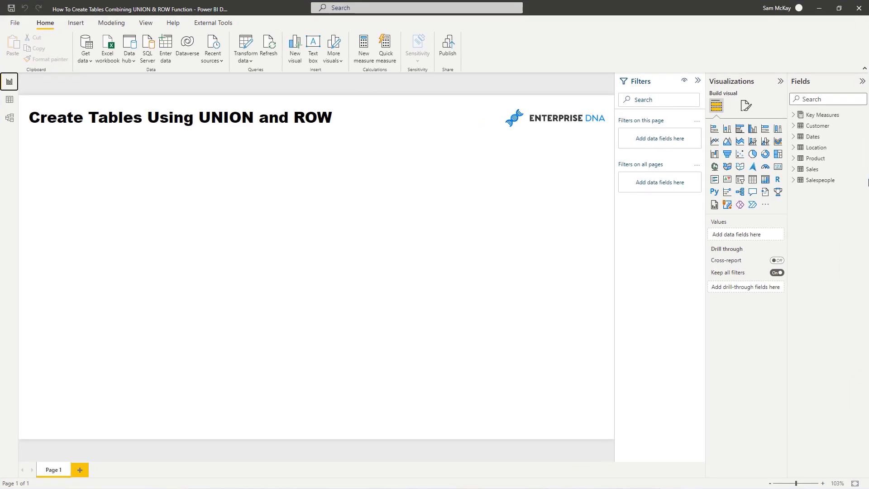
{"action": "mouse_move", "coordinate": [232, 163]}
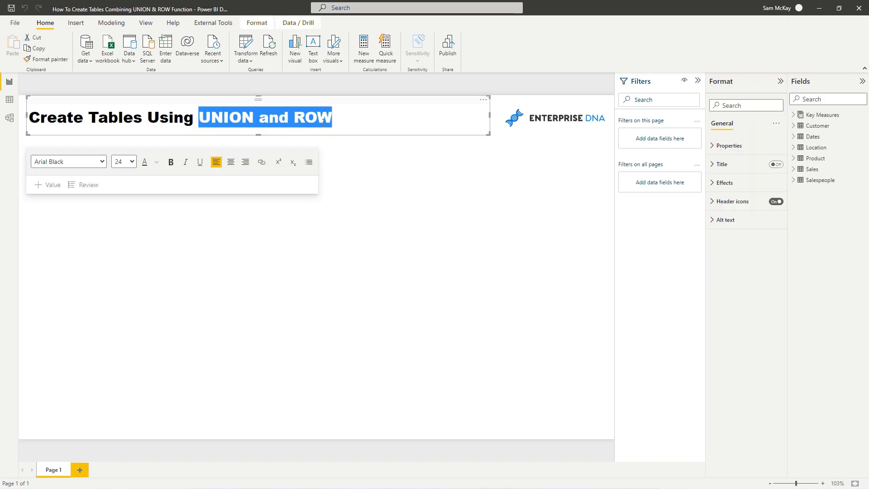
{"action": "mouse_move", "coordinate": [207, 134]}
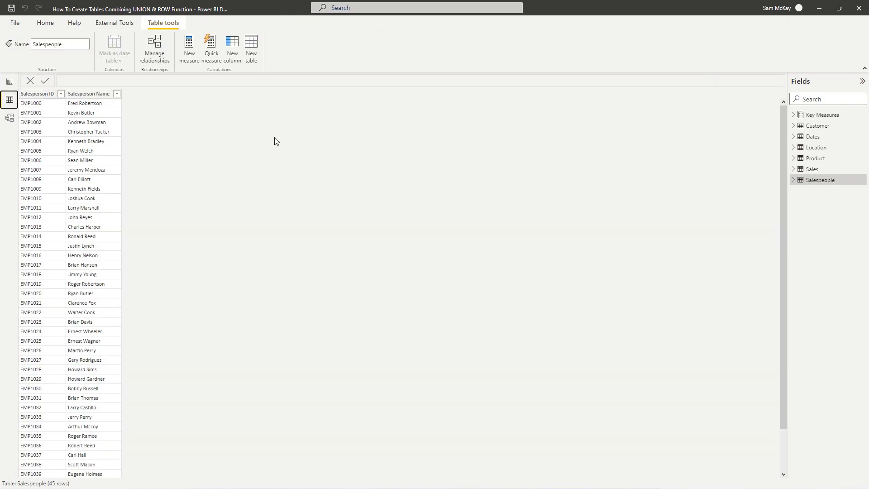
{"action": "mouse_move", "coordinate": [260, 45]}
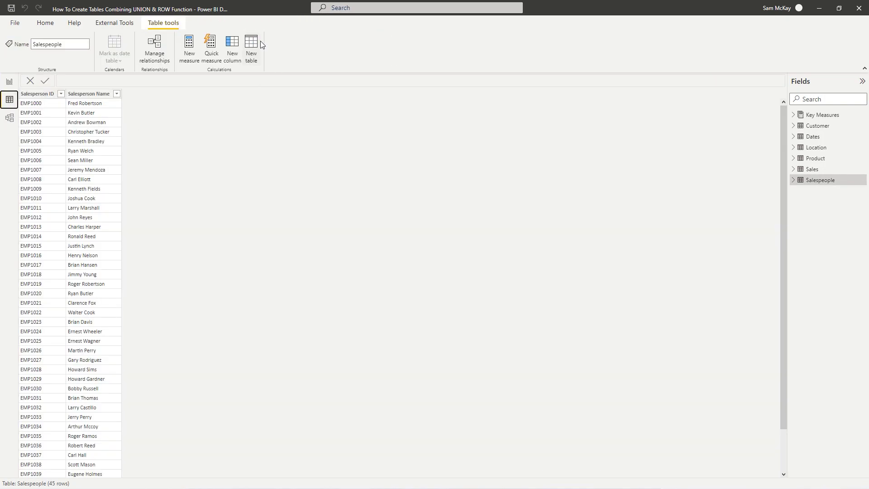
{"action": "mouse_move", "coordinate": [253, 44]}
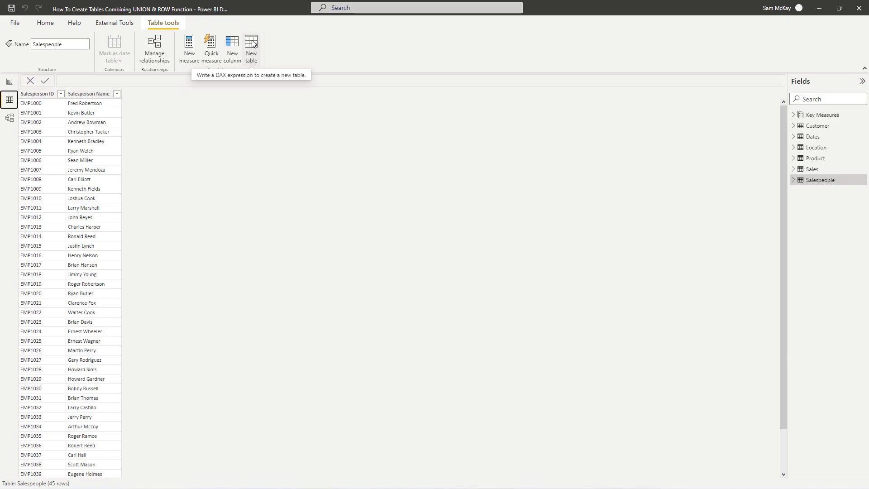
Step: Create a new calculated table named 'Custom Table' starting with ROW(
{"action": "left_click", "coordinate": [251, 46]}
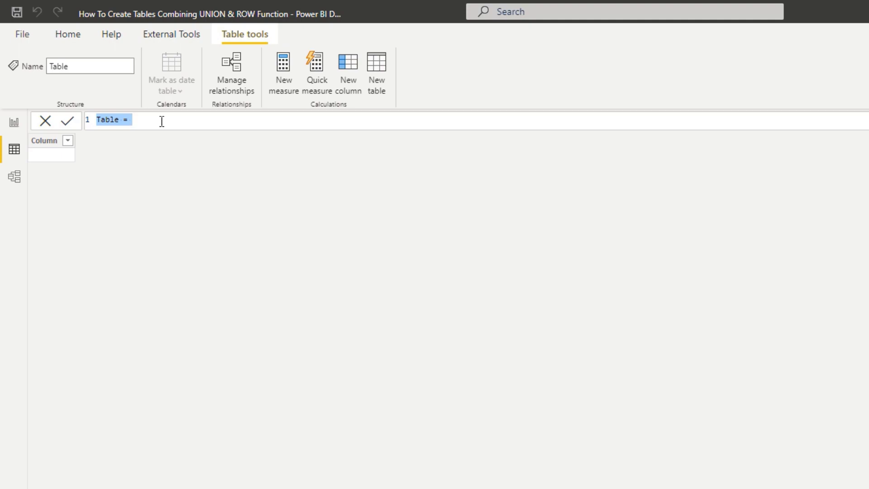
{"action": "type", "text": "Custom Tab"}
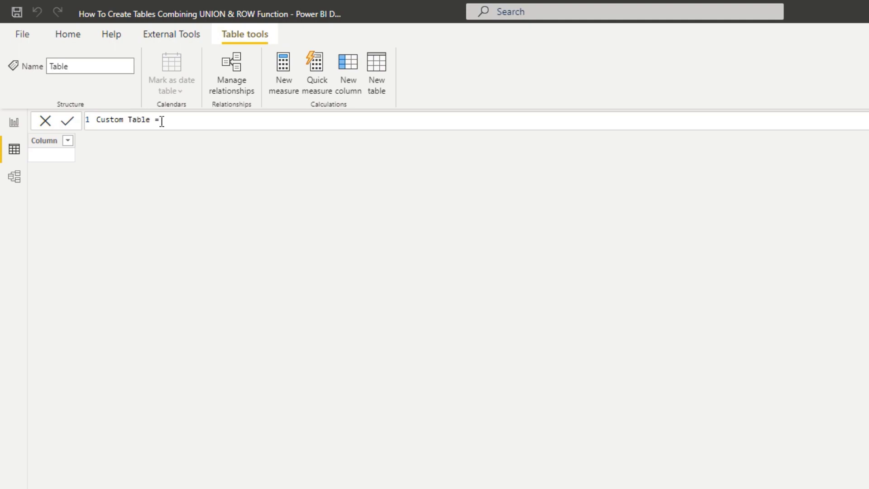
{"action": "type", "text": "R"}
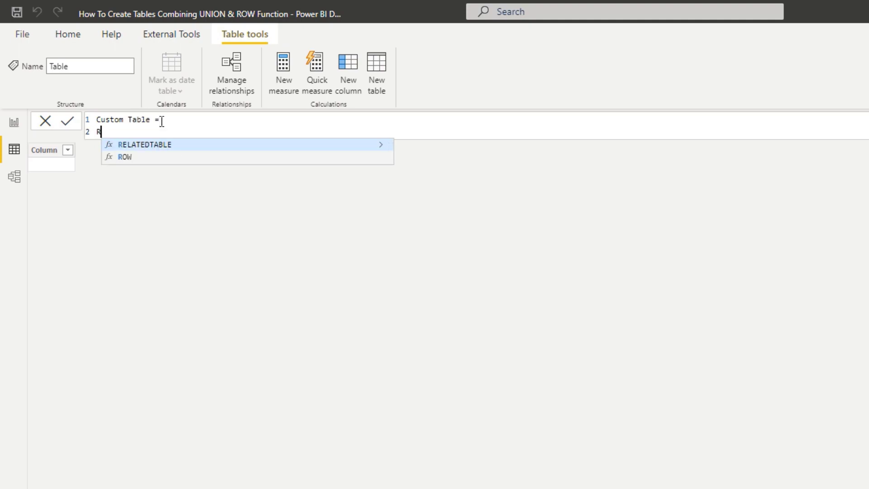
{"action": "type", "text": "OW("}
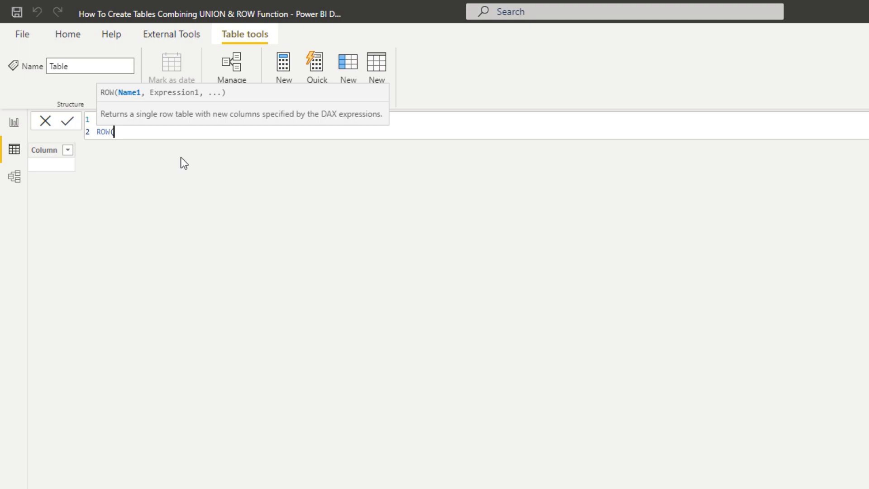
Step: Begin the ROW arguments with "Groups", "Top"
{"action": "type", "text": "\""}
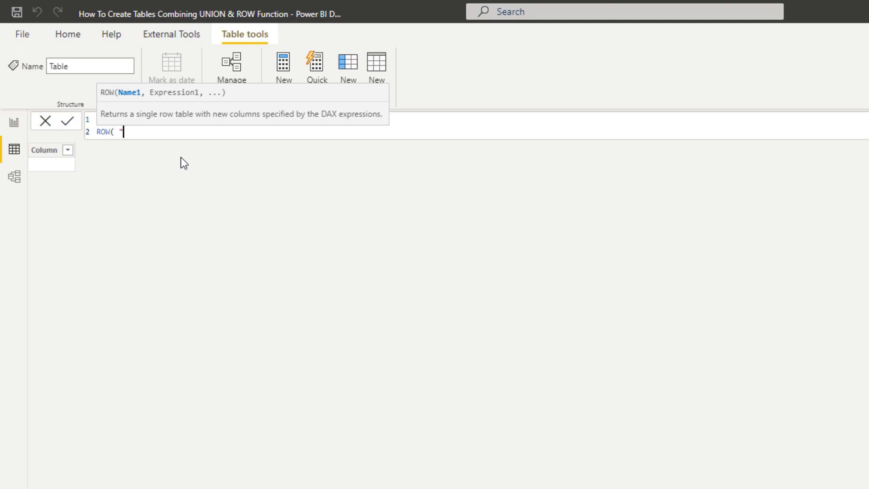
{"action": "type", "text": "Groups"}
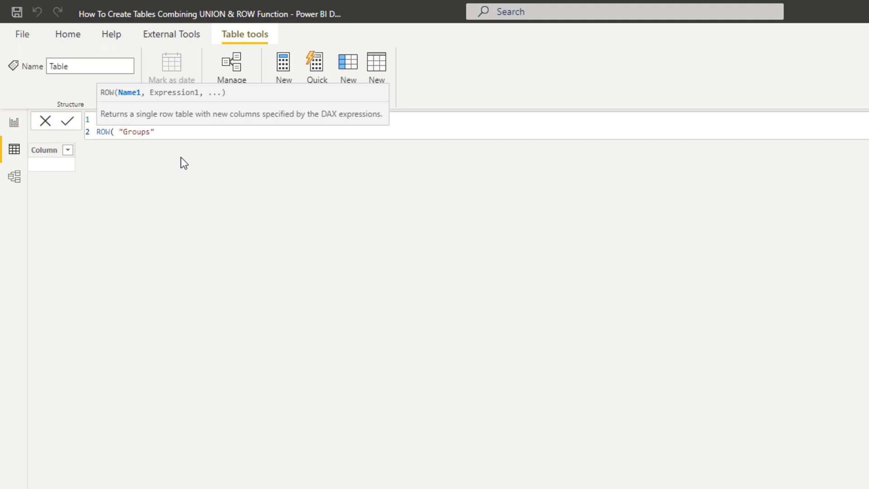
{"action": "type", "text": ","}
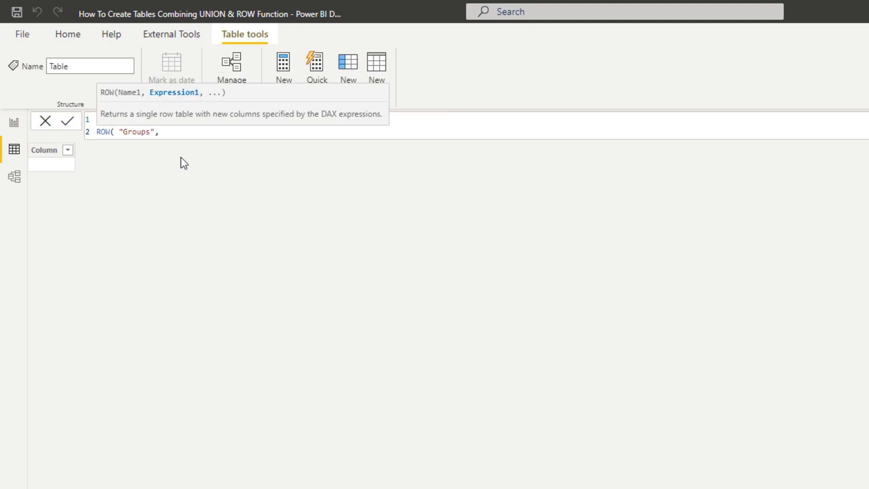
{"action": "type", "text": "\""}
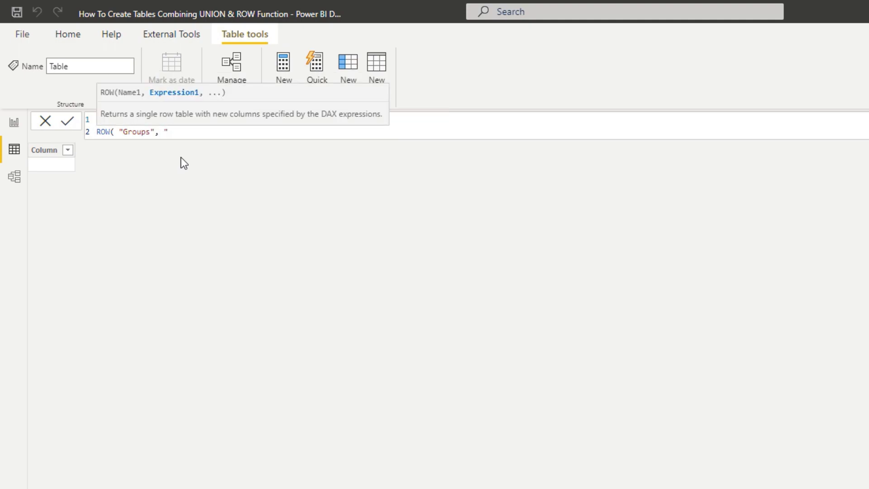
{"action": "type", "text": "Top\""}
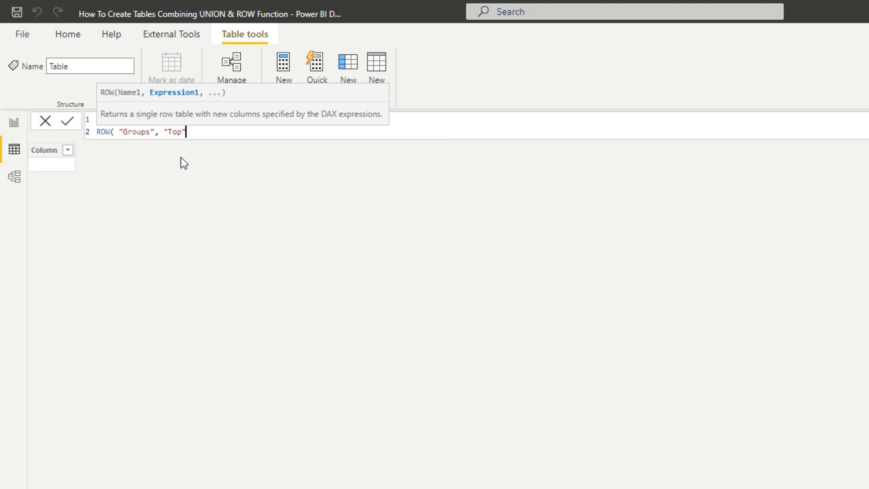
{"action": "type", "text": ","}
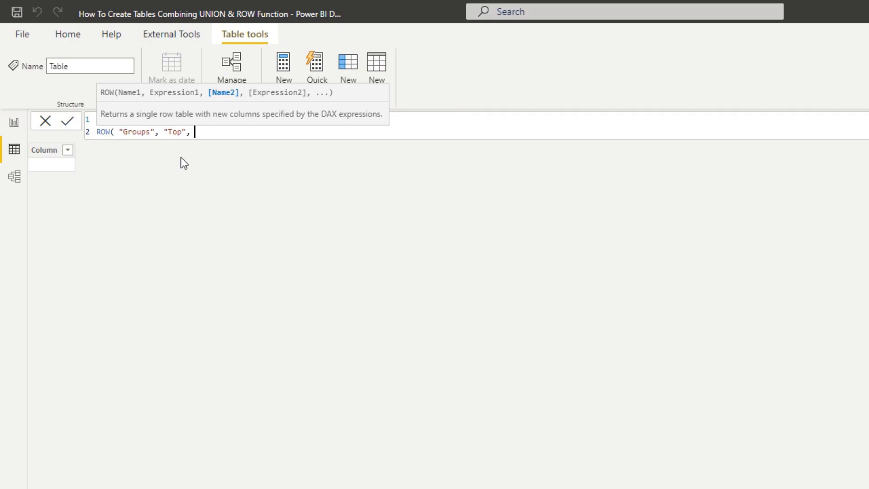
Step: Complete the ROW with "Min", 0.8, "Max", 1
{"action": "type", "text": "\"M"}
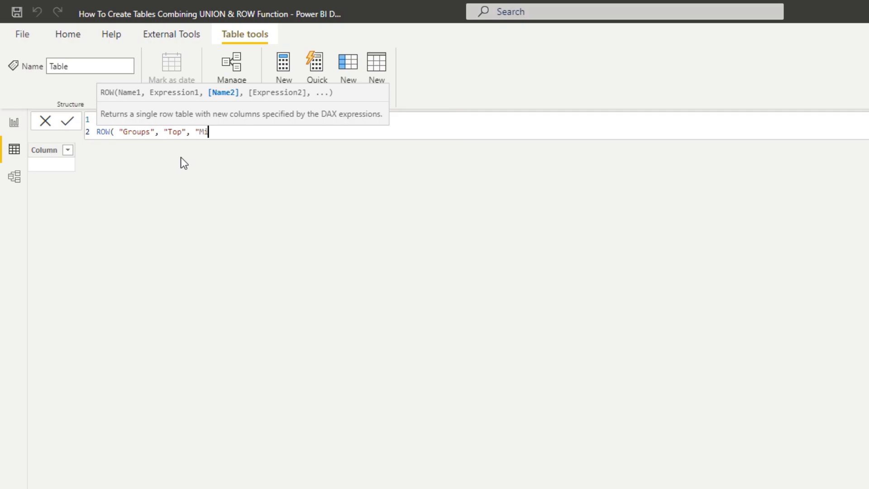
{"action": "type", "text": "in\","}
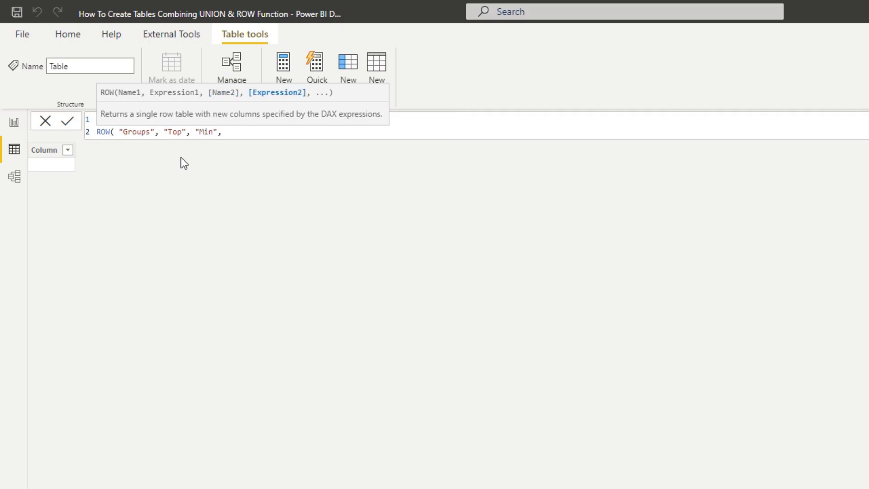
{"action": "type", "text": "0"}
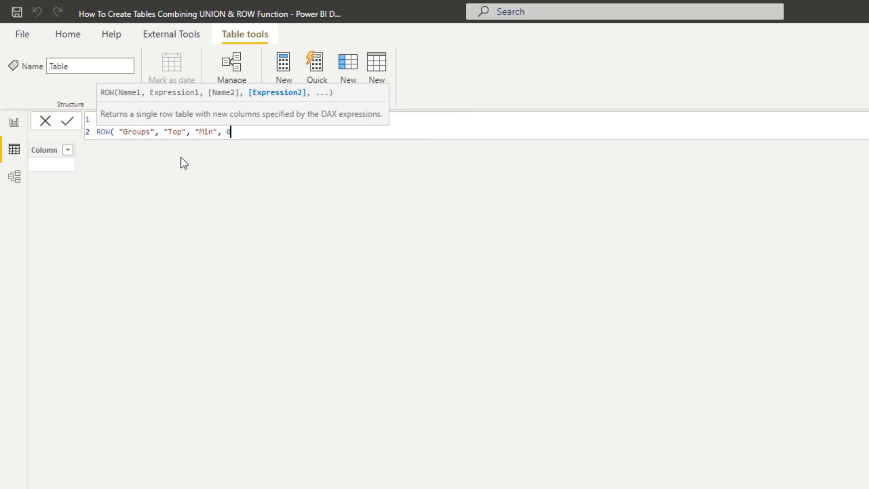
{"action": "type", "text": ".8"}
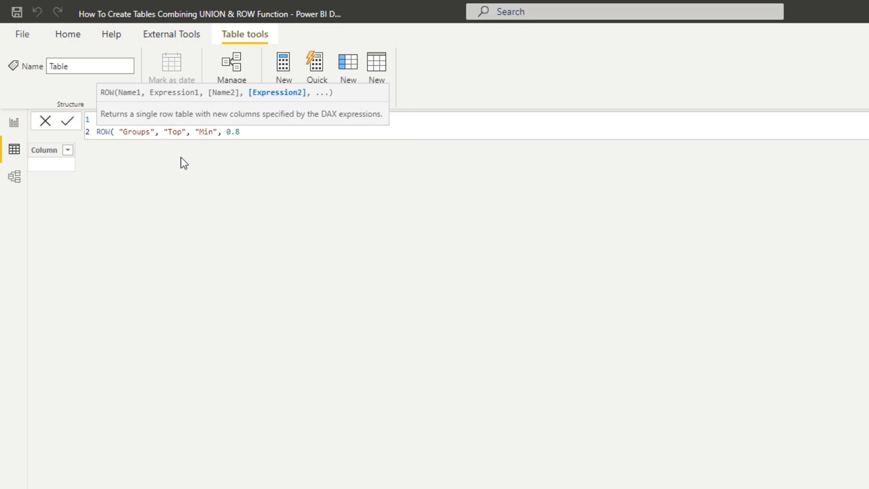
{"action": "type", "text": ","}
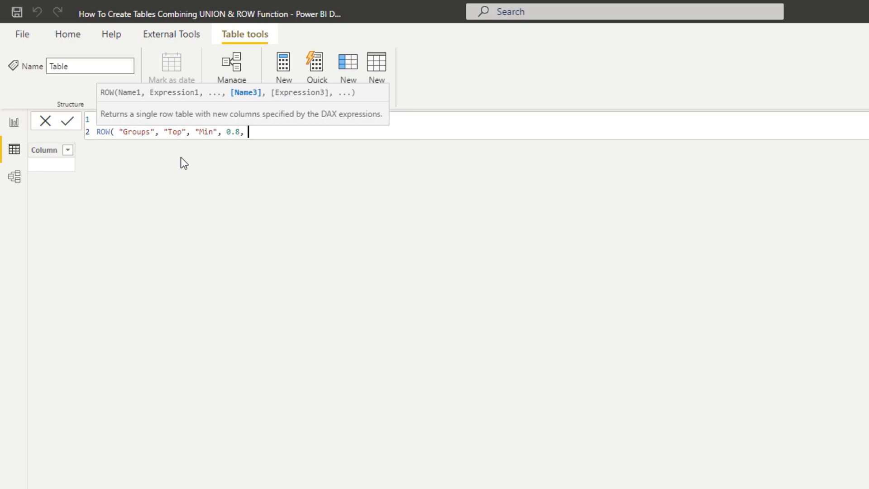
{"action": "type", "text": "\"Ma"}
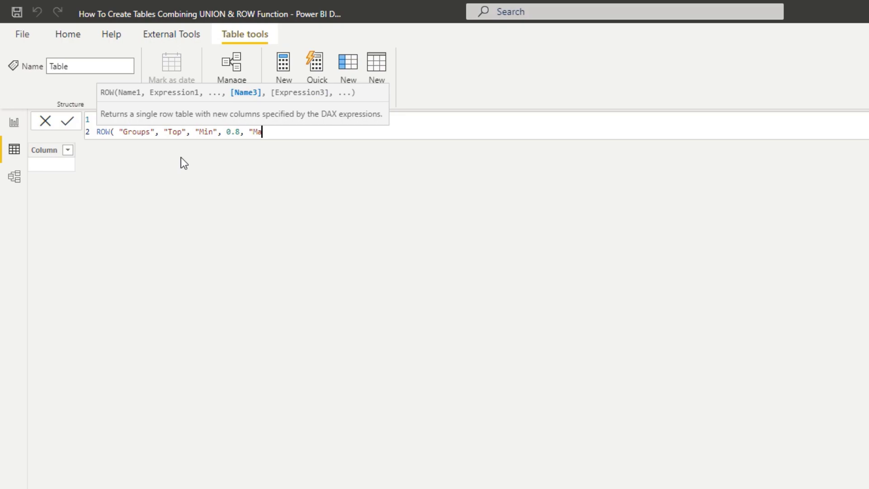
{"action": "type", "text": "ax\","}
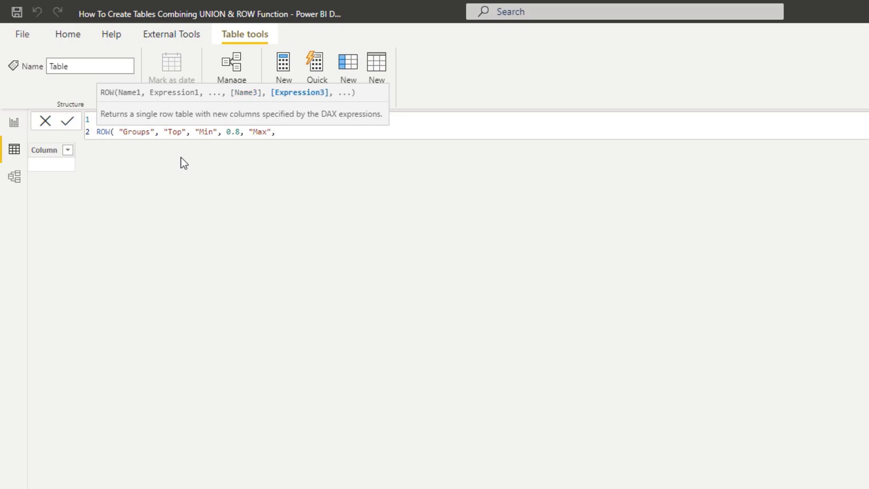
{"action": "type", "text": "1"}
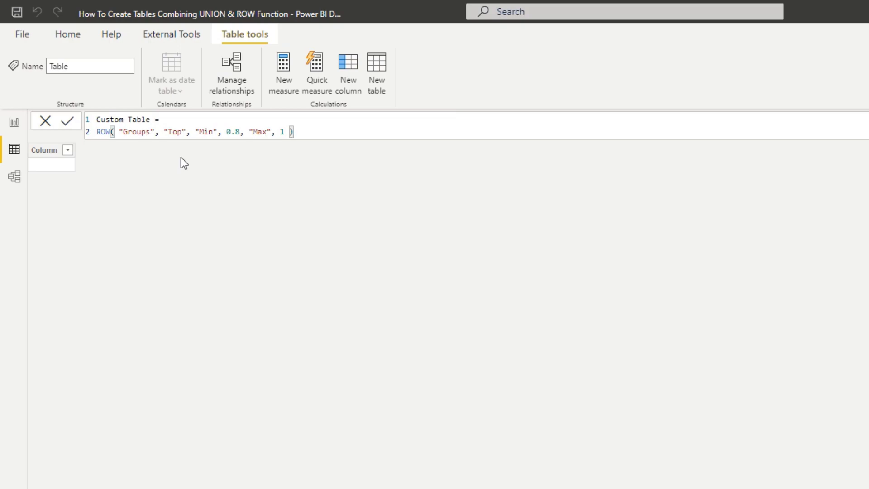
Step: Commit the formula so Custom Table shows one row: Top, 0.8, 1
{"action": "left_click", "coordinate": [165, 120]}
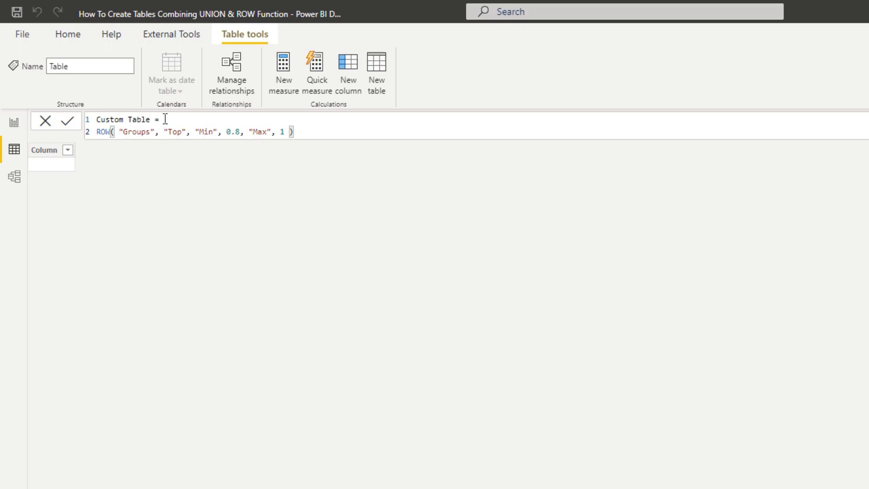
{"action": "left_click", "coordinate": [68, 121]}
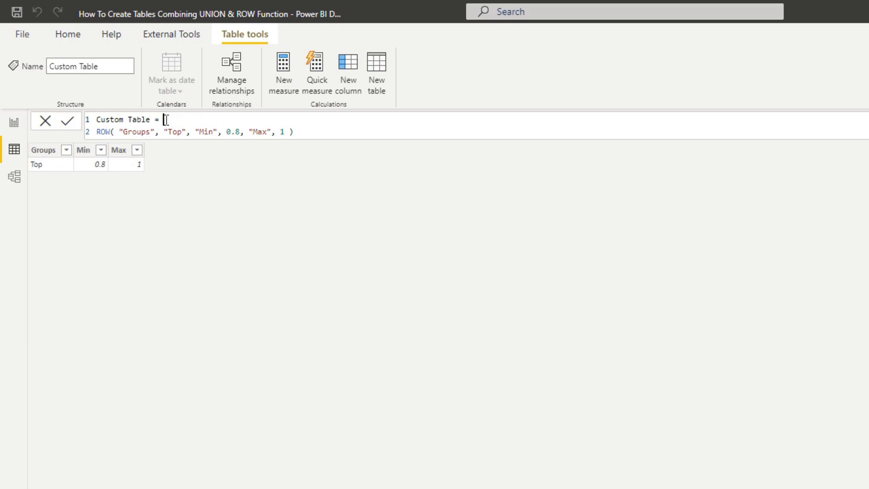
Step: Wrap the definition in UNION( and paste two more ROW lines below the first
{"action": "type", "text": "U"}
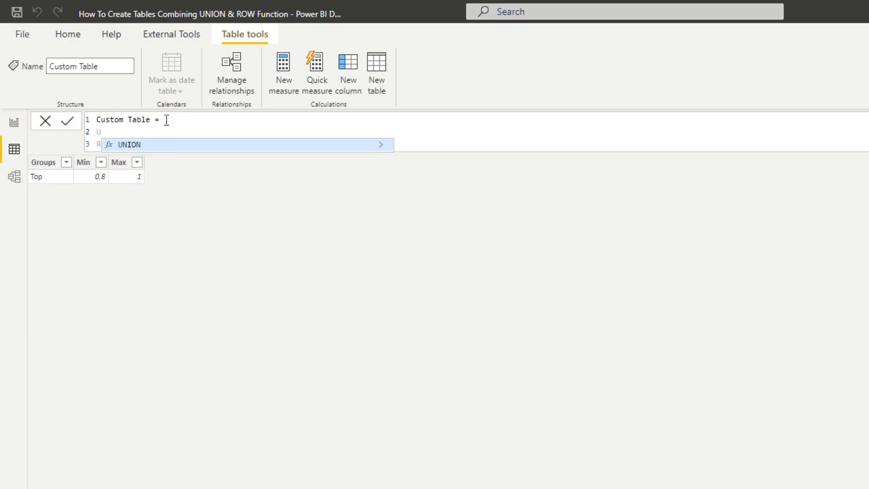
{"action": "type", "text": "UNION("}
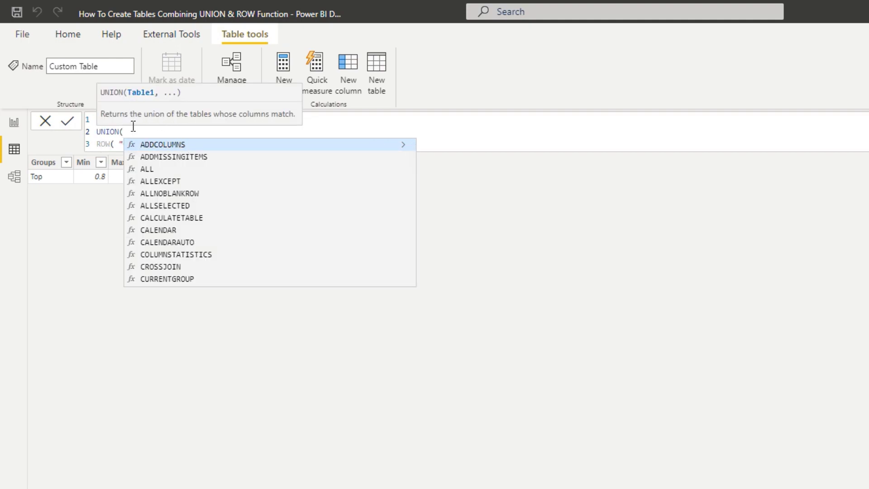
{"action": "mouse_move", "coordinate": [147, 123]}
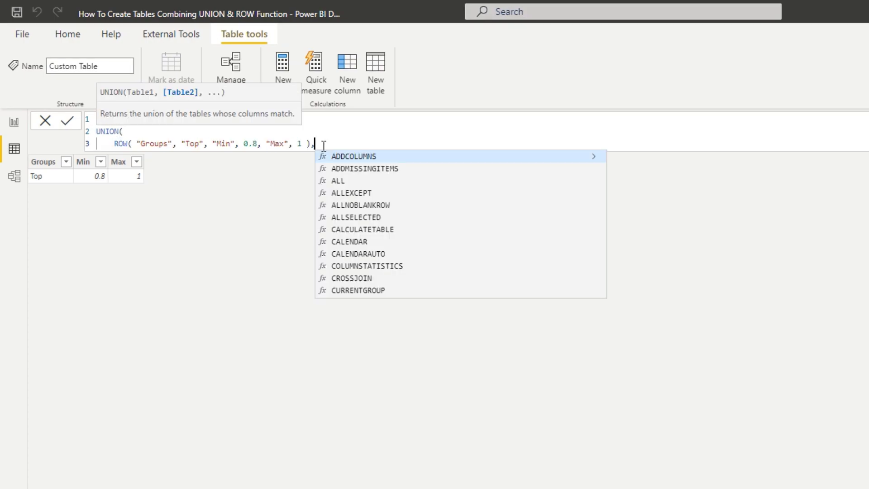
{"action": "key", "text": "Enter"}
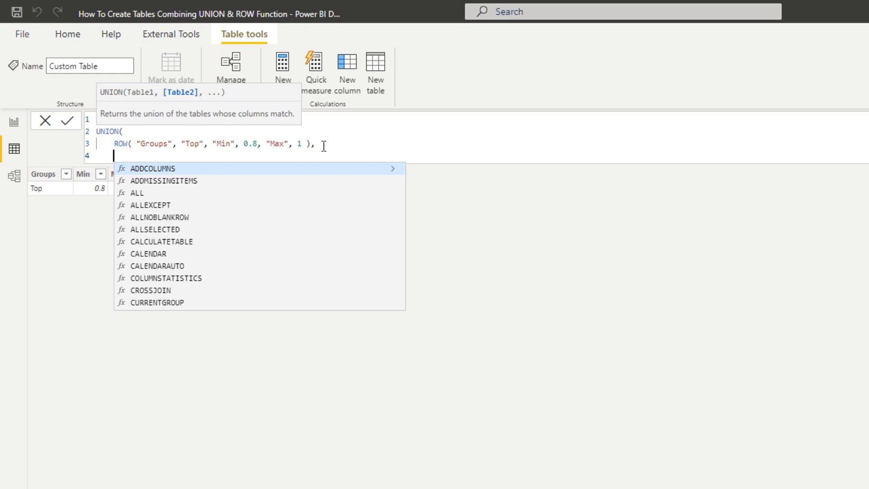
{"action": "type", "text": "ROW( \"Groups\", \"Top\", \"Min\", 0.8, \"Max\", 1 ),"}
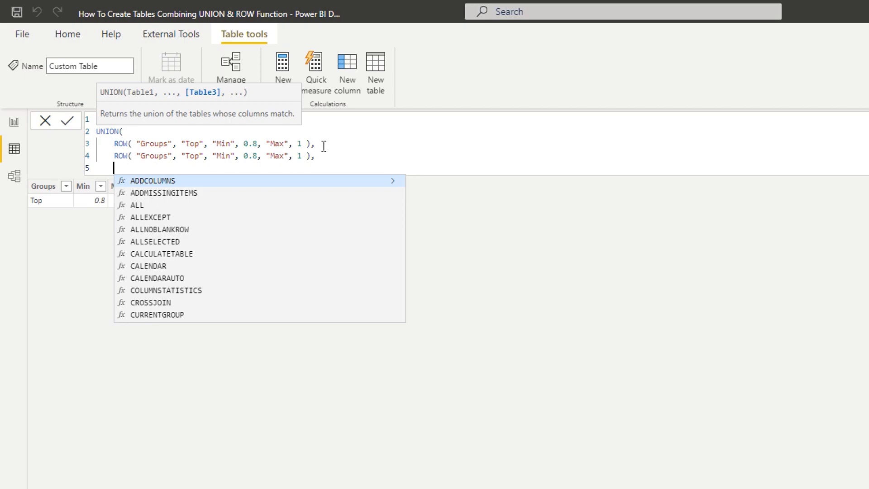
{"action": "type", "text": "ROW( \"Groups\", \"Top\", \"Min\", 0.8, \"Max\", 1 ) )"}
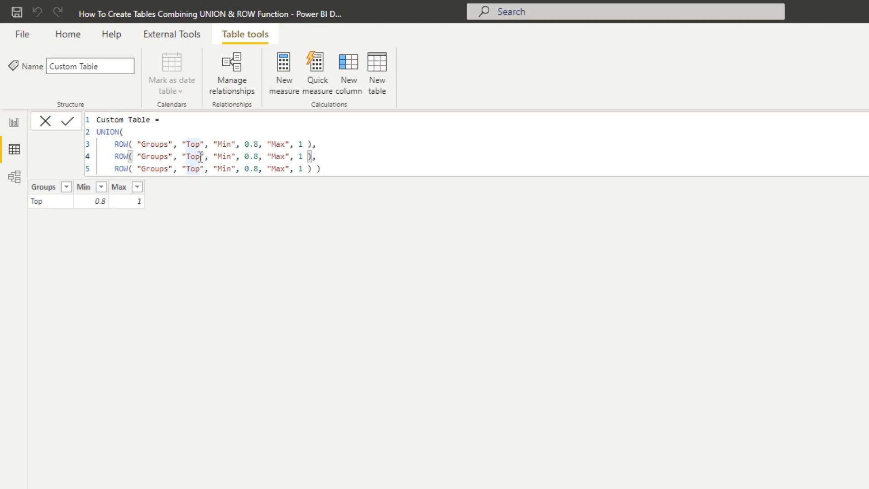
Step: Edit the new rows to Mid 0.25–0.8 and Bottom 0.00–0.25
{"action": "type", "text": "Mid"}
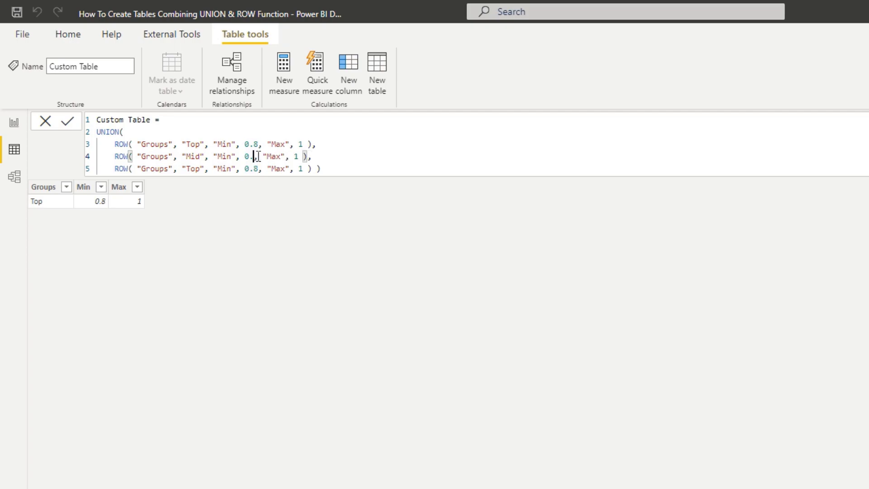
{"action": "type", "text": "25"}
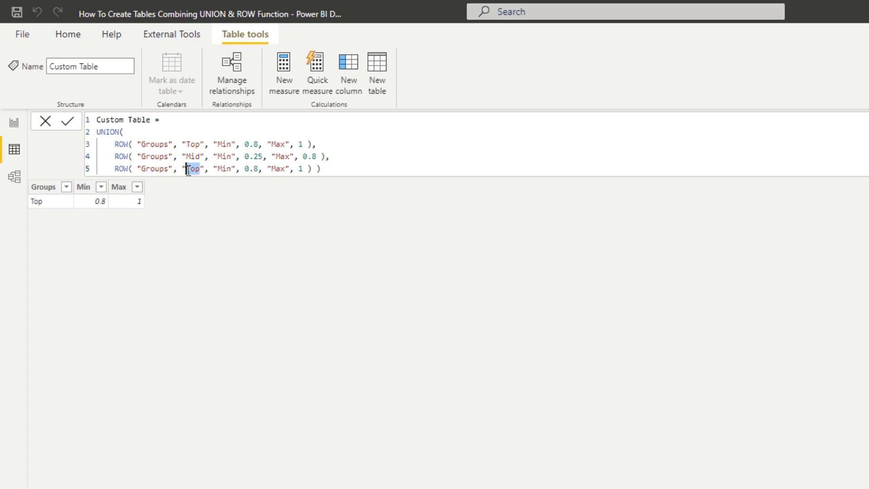
{"action": "type", "text": "Bottom"}
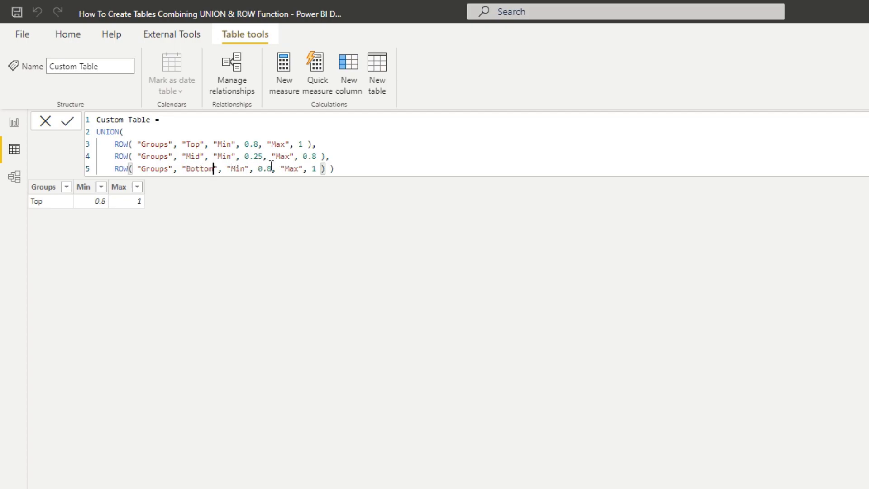
{"action": "key", "text": "Backspace"}
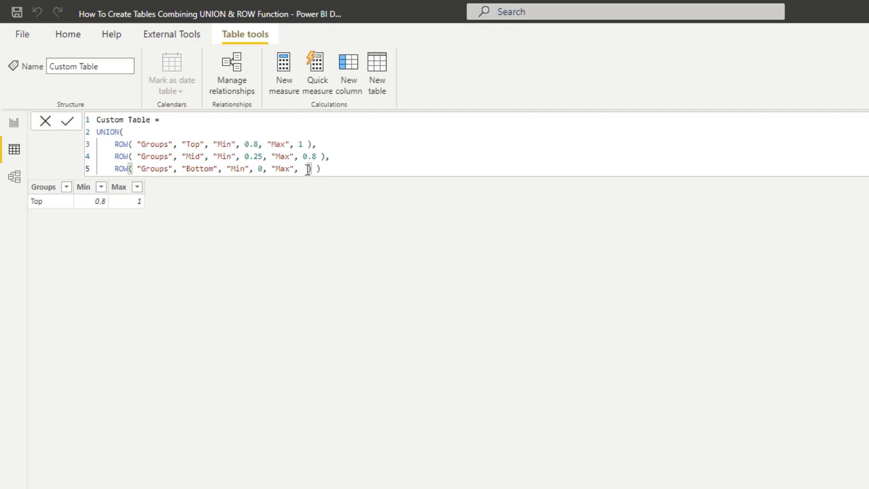
{"action": "type", "text": "0.22"}
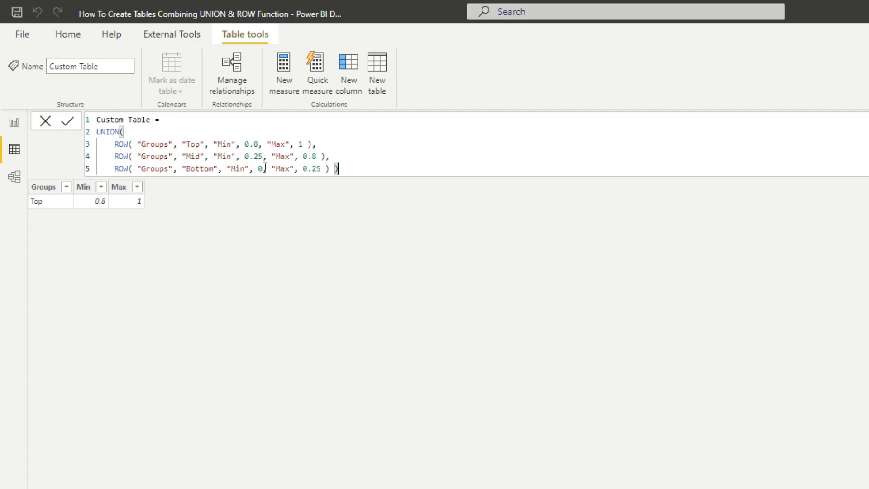
{"action": "type", "text": ".00"}
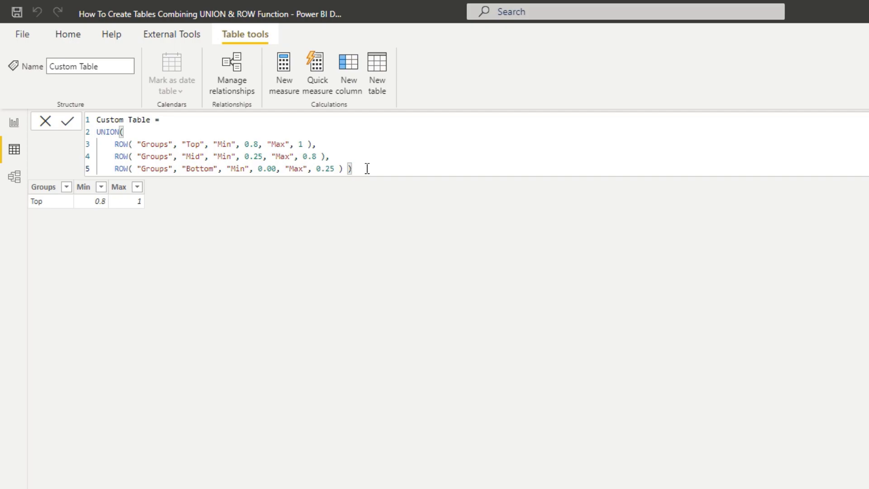
{"action": "mouse_move", "coordinate": [384, 161]}
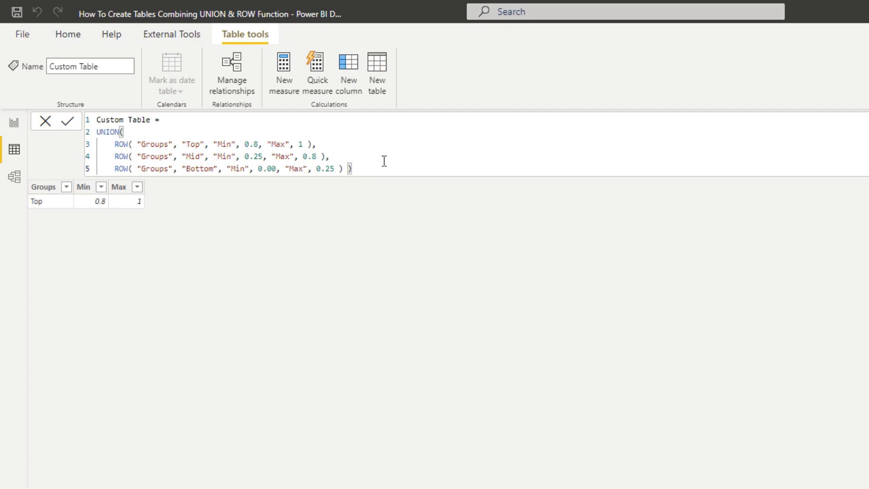
Step: Commit the UNION formula and move the Custom Table card to the lower left of the model diagram
{"action": "left_click", "coordinate": [70, 122]}
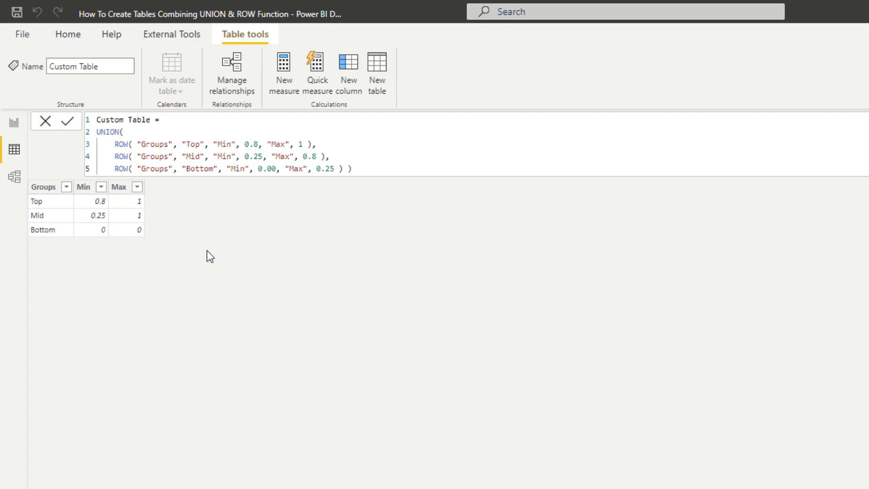
{"action": "mouse_move", "coordinate": [192, 220]}
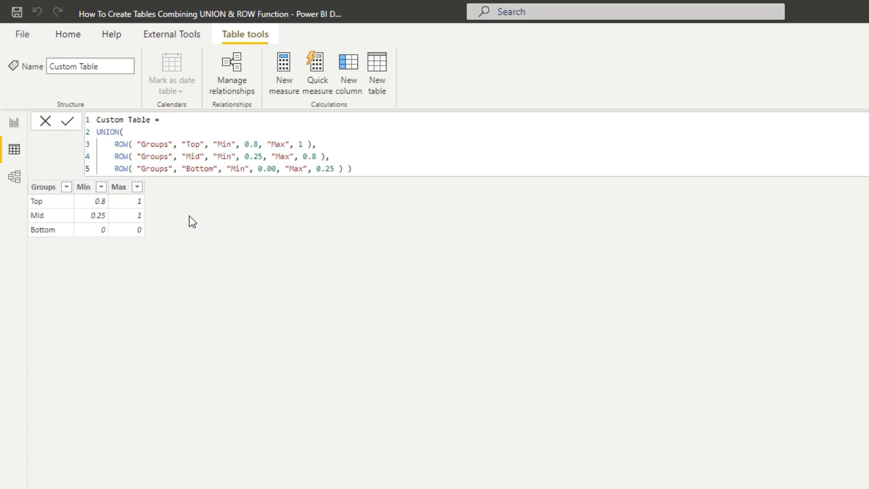
{"action": "key", "text": "ctrl+a"}
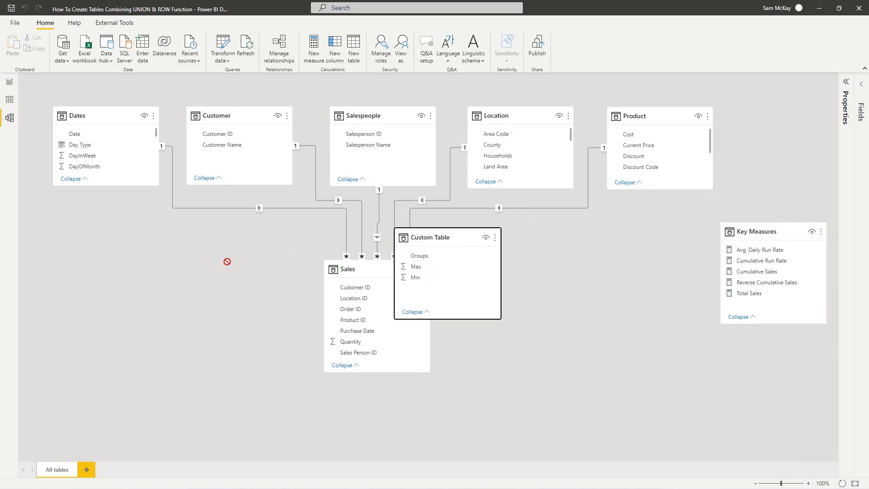
{"action": "left_click_drag", "start_coordinate": [429, 237], "coordinate": [105, 292]}
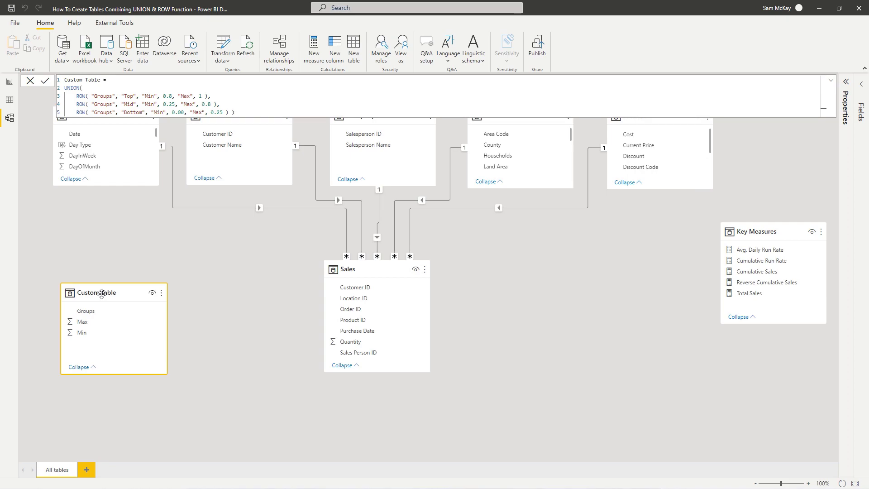
Step: Return to Data view showing Custom Table's Top, Mid and Bottom rows
{"action": "left_click", "coordinate": [43, 81]}
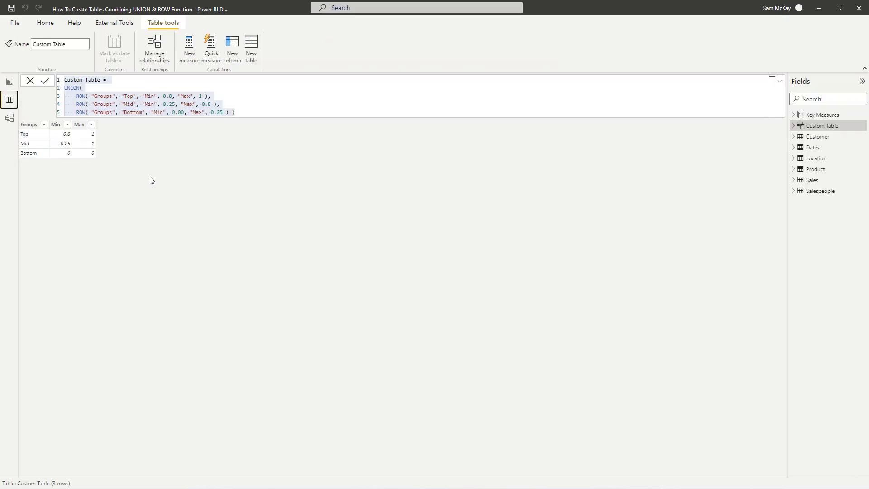
{"action": "mouse_move", "coordinate": [163, 172]}
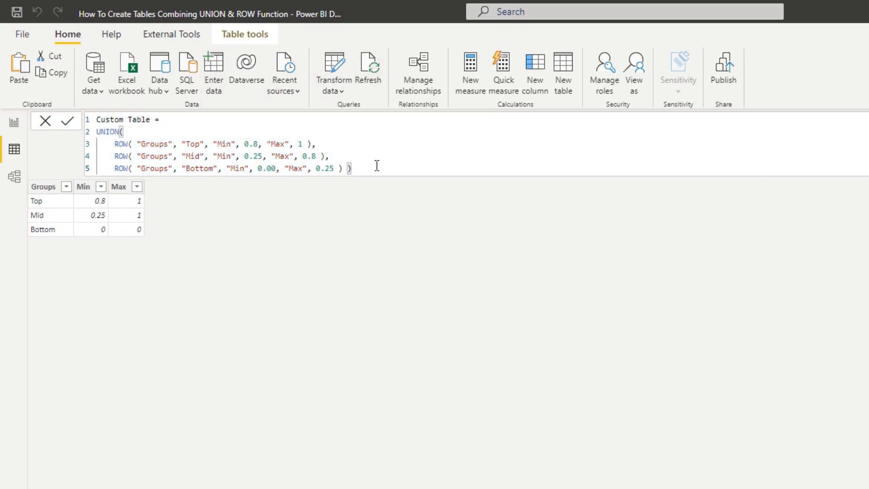
{"action": "double_click", "coordinate": [247, 144]}
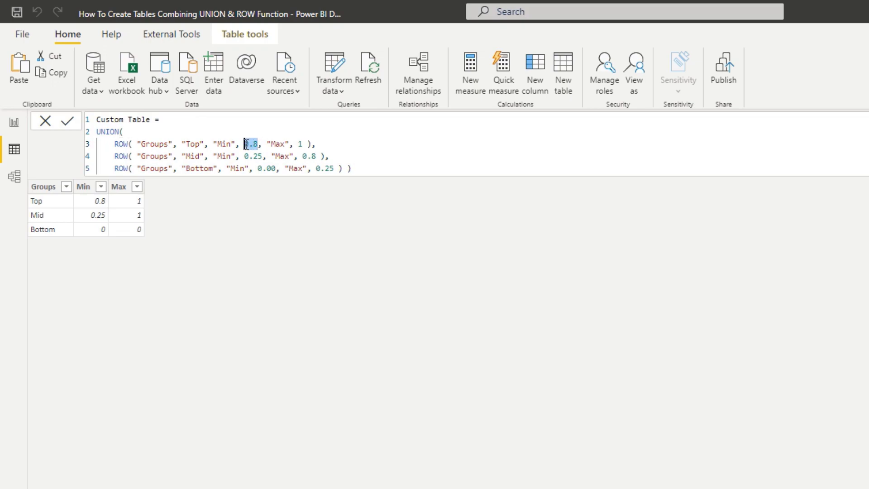
{"action": "mouse_move", "coordinate": [274, 205]}
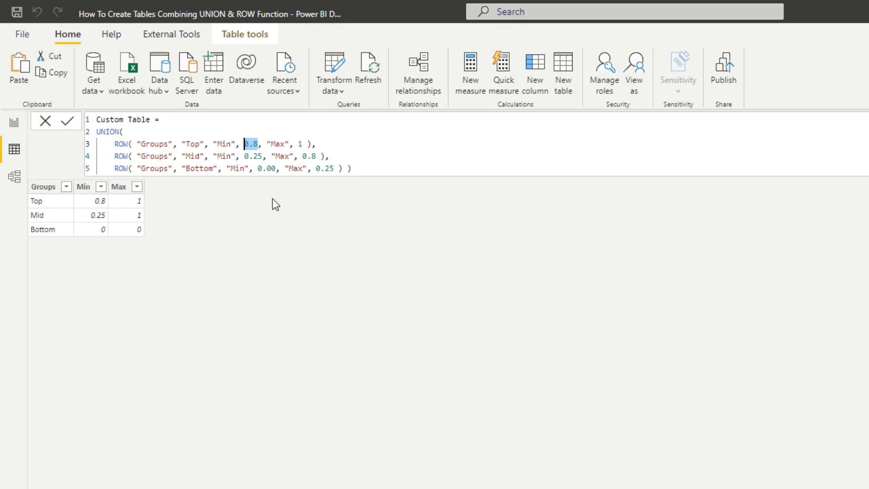
{"action": "mouse_move", "coordinate": [271, 208]}
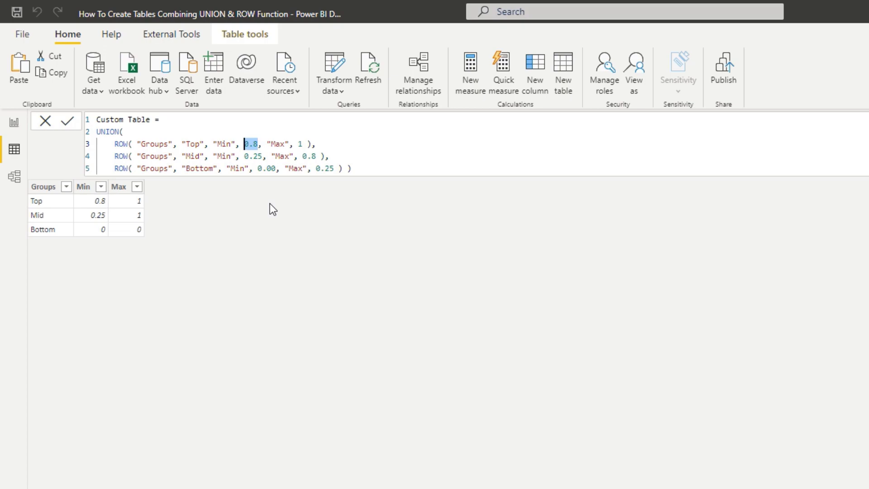
{"action": "mouse_move", "coordinate": [85, 217]}
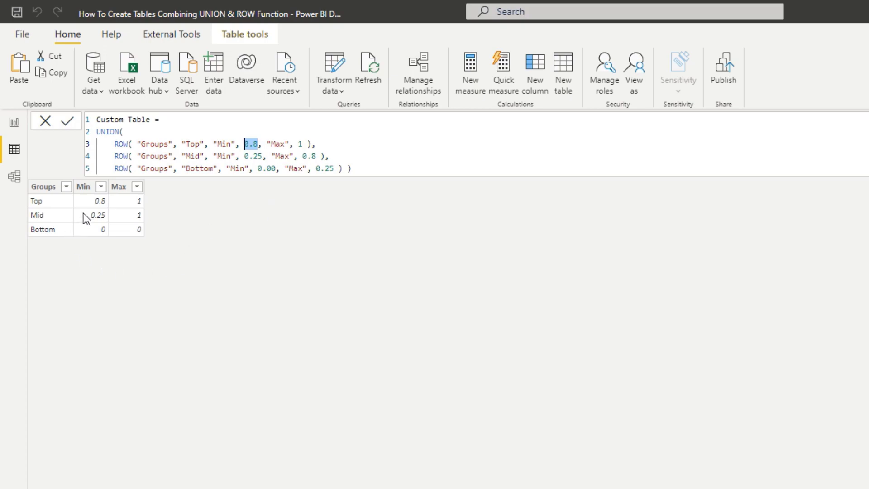
{"action": "mouse_move", "coordinate": [190, 222]}
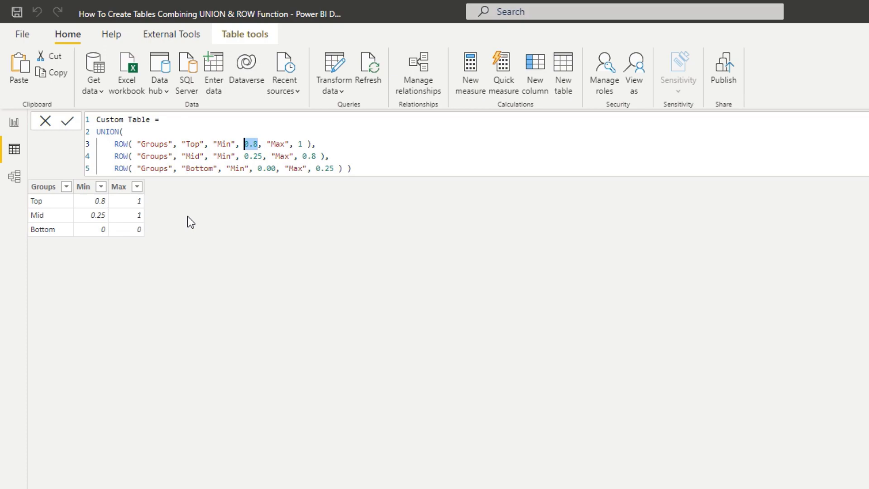
{"action": "mouse_move", "coordinate": [230, 221]}
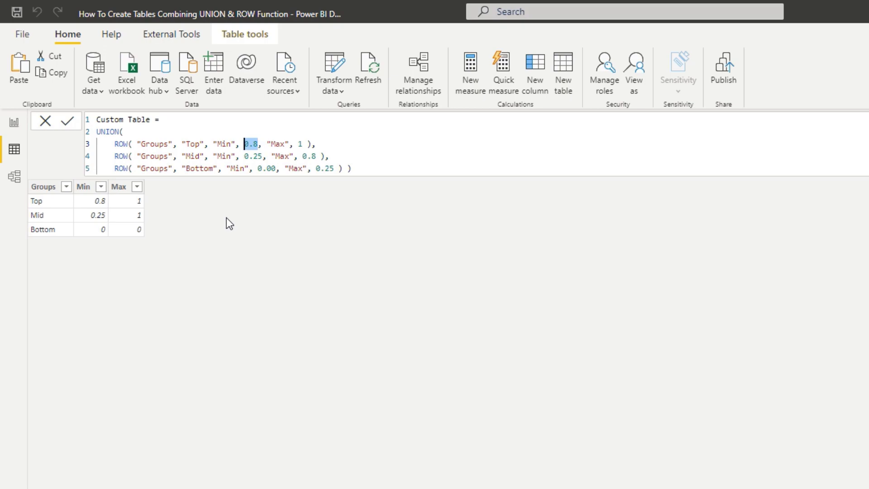
{"action": "mouse_move", "coordinate": [222, 232]}
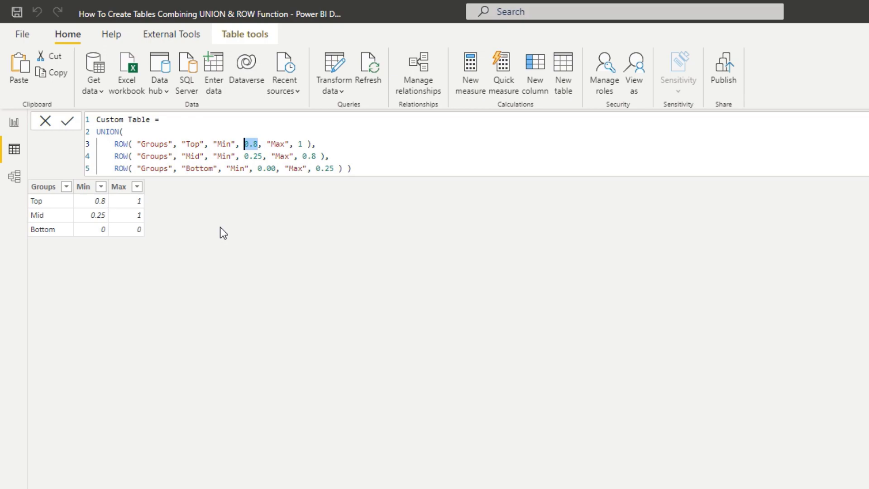
{"action": "mouse_move", "coordinate": [217, 239]}
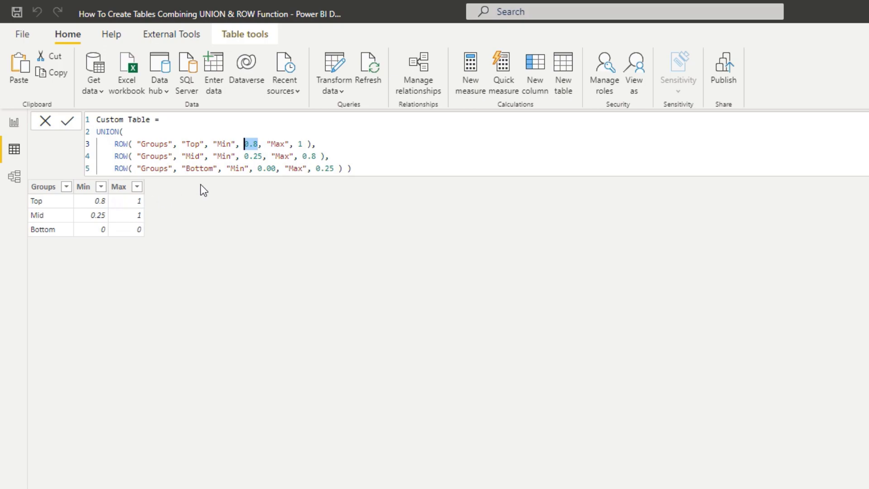
{"action": "mouse_move", "coordinate": [278, 155]}
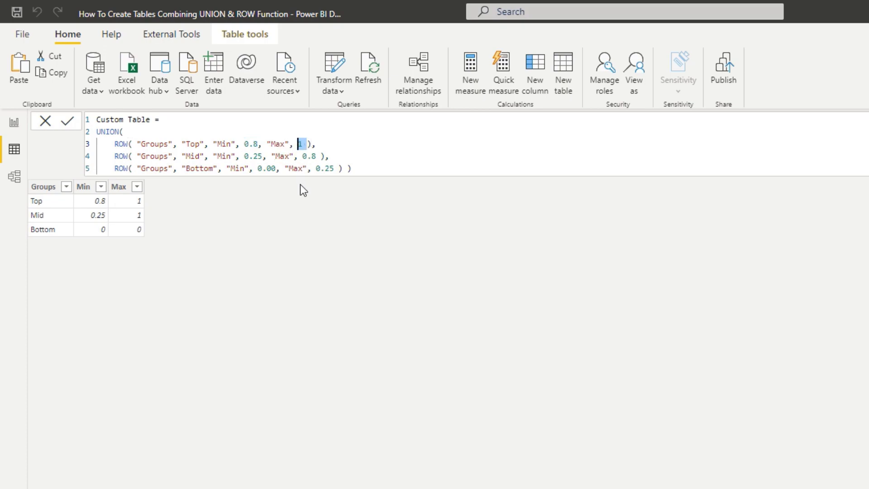
{"action": "mouse_move", "coordinate": [299, 189]}
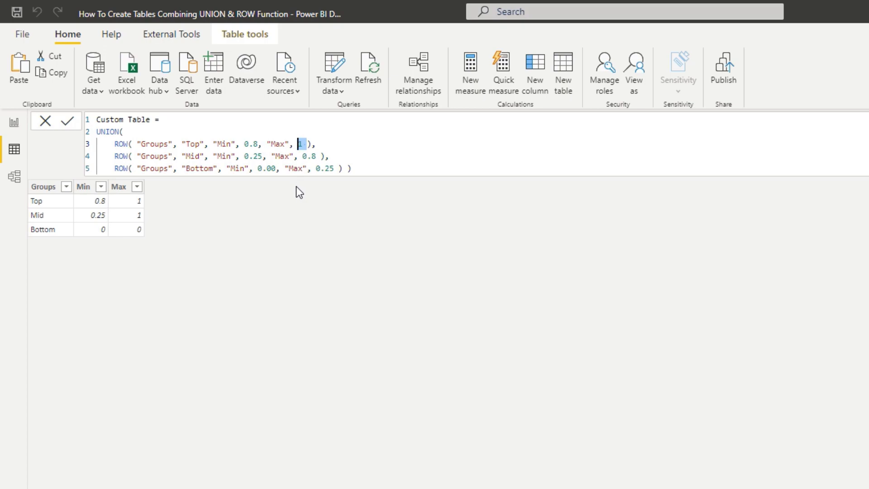
{"action": "mouse_move", "coordinate": [282, 205]}
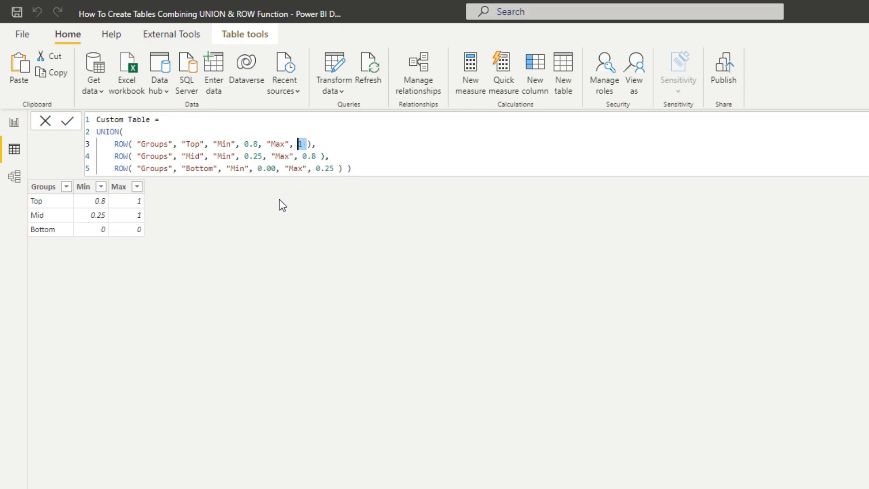
{"action": "mouse_move", "coordinate": [279, 206]}
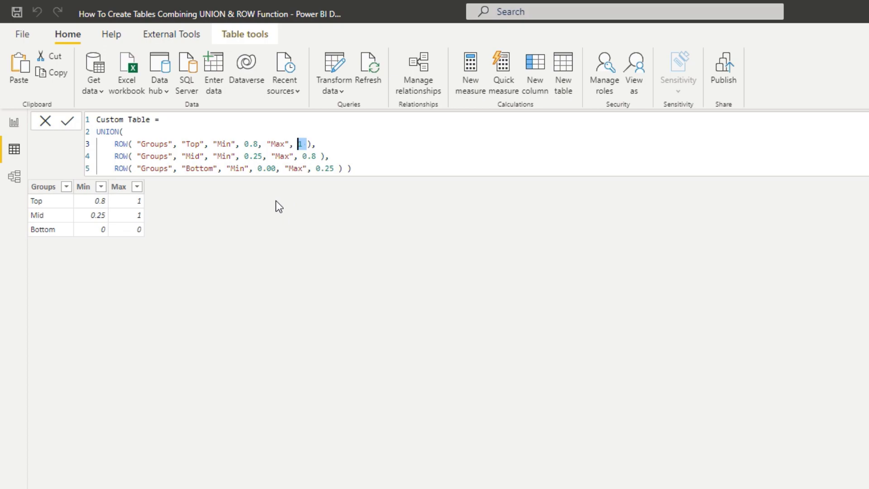
{"action": "mouse_move", "coordinate": [284, 206]}
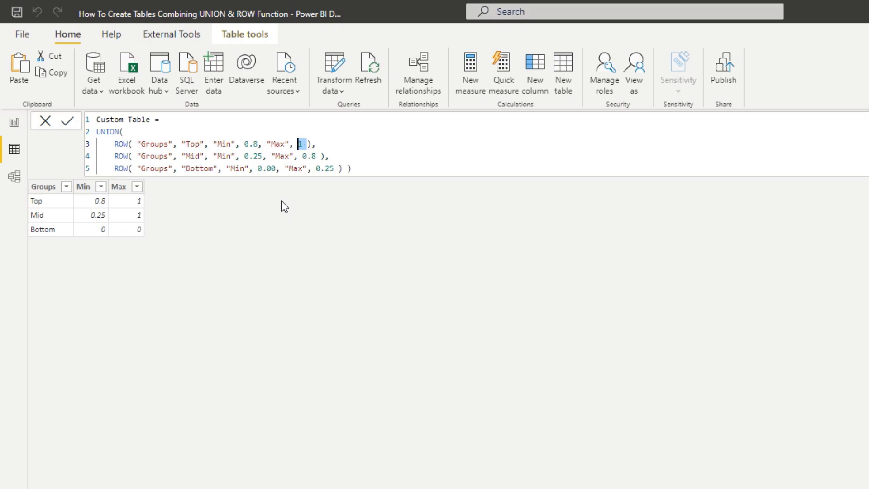
{"action": "mouse_move", "coordinate": [292, 210]}
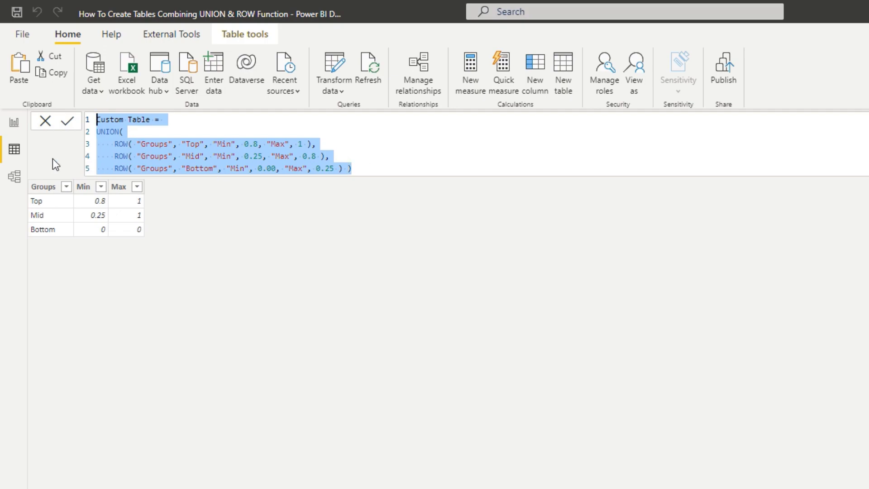
{"action": "mouse_move", "coordinate": [47, 157]}
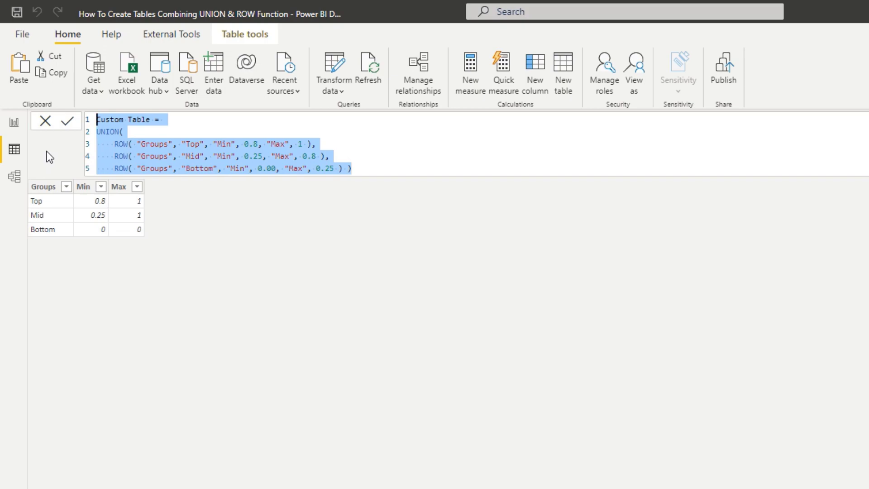
{"action": "mouse_move", "coordinate": [45, 145]}
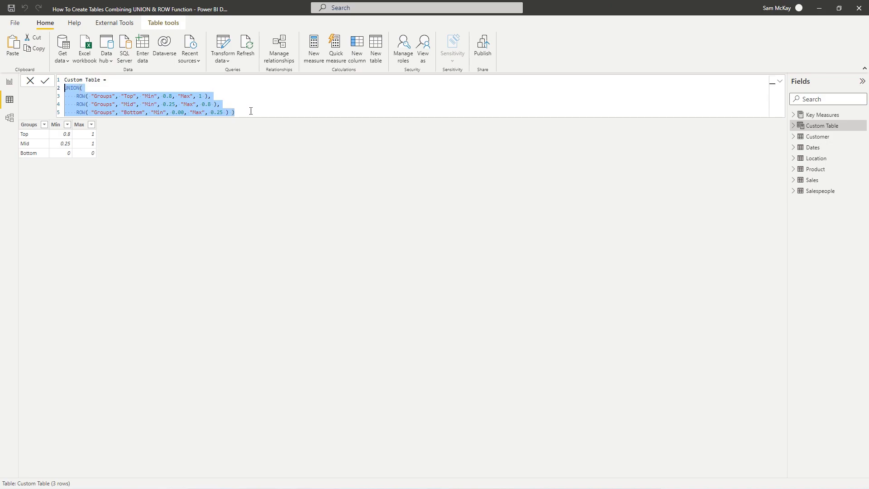
{"action": "left_click", "coordinate": [839, 9]}
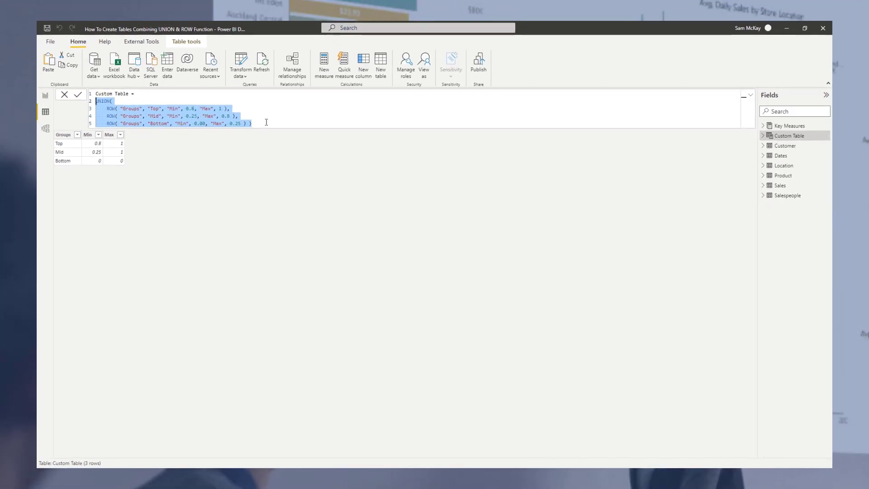